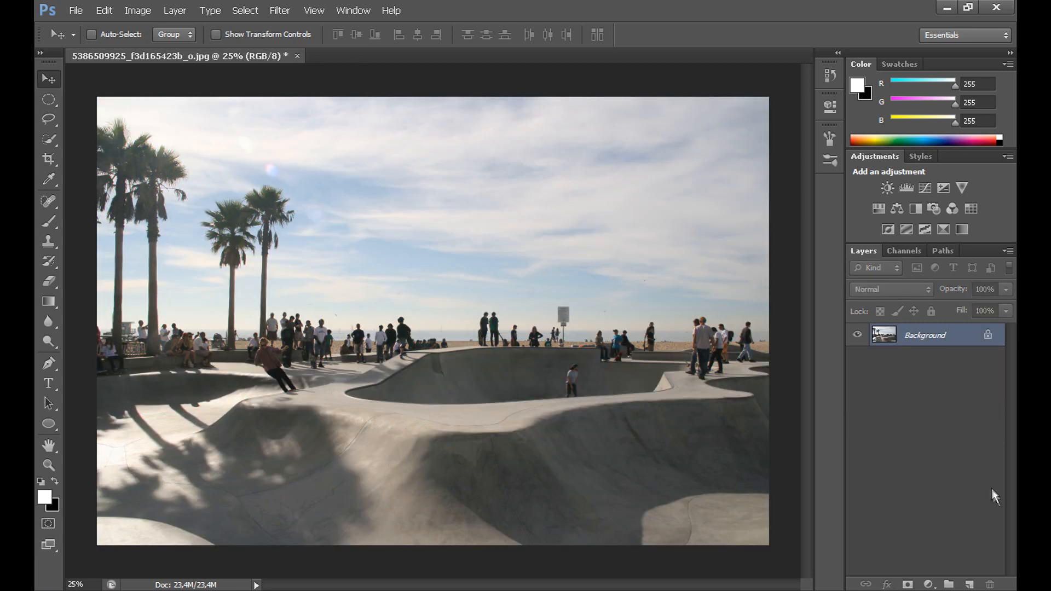
# Step: Add a new empty layer above the skatepark photo and set its blend mode to Exclusion
pyautogui.click(970, 585)
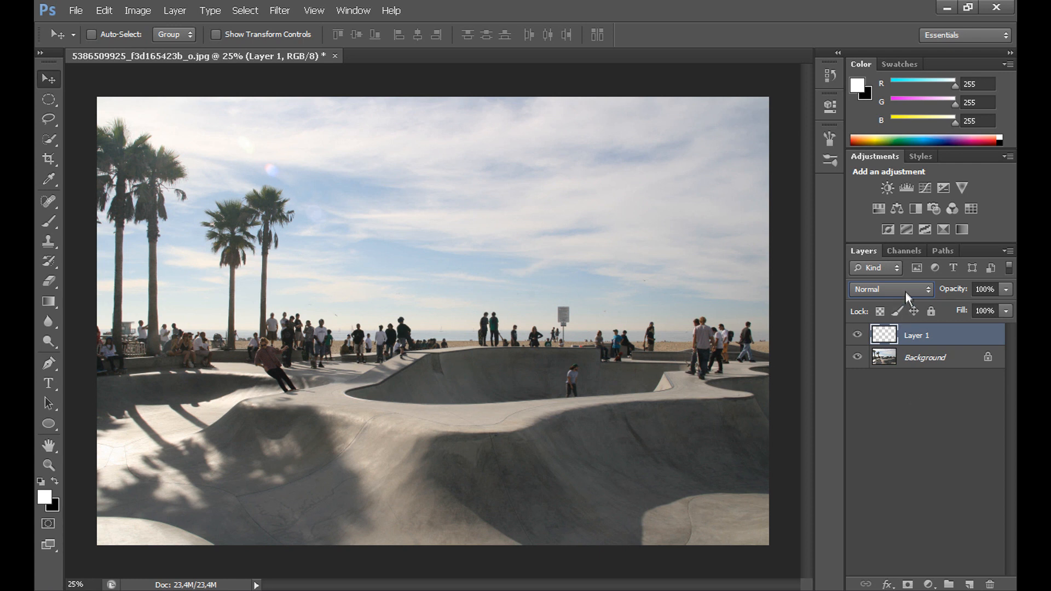
pyautogui.click(890, 289)
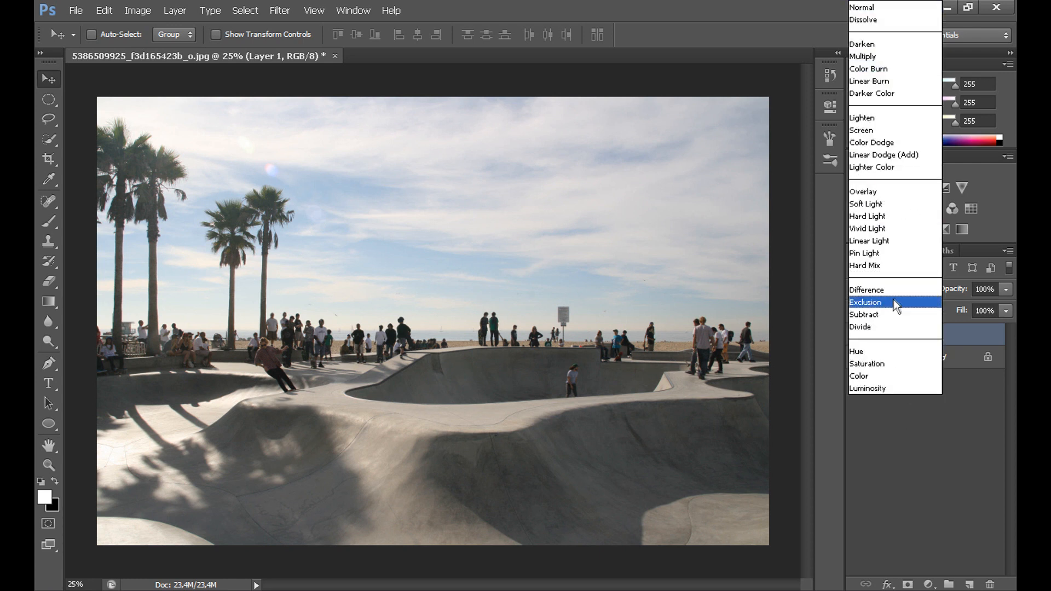
pyautogui.click(866, 302)
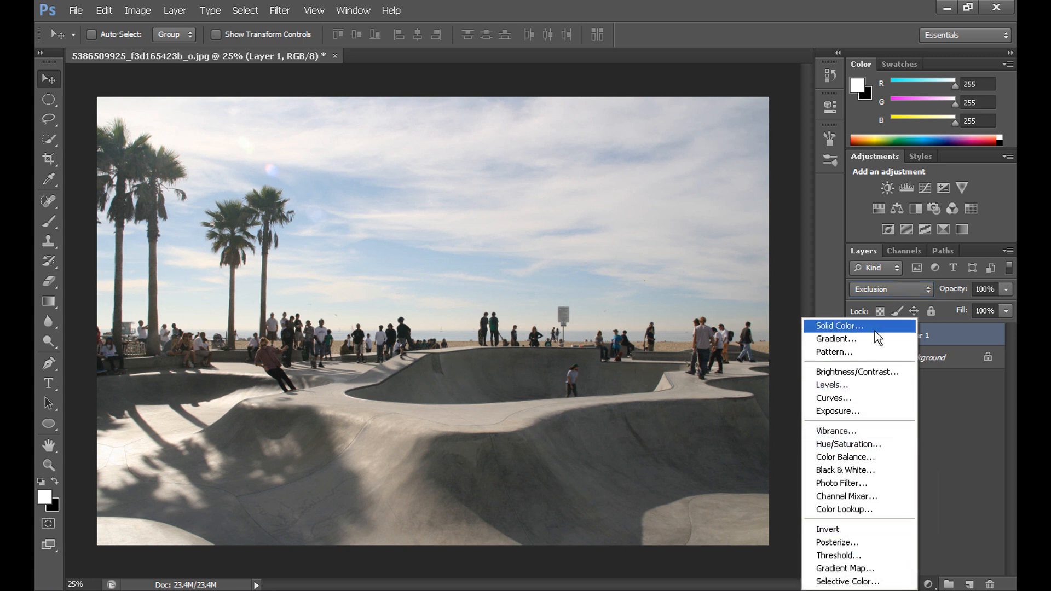
# Step: Create a bright green (#18ff00) Solid Color fill layer
pyautogui.click(837, 326)
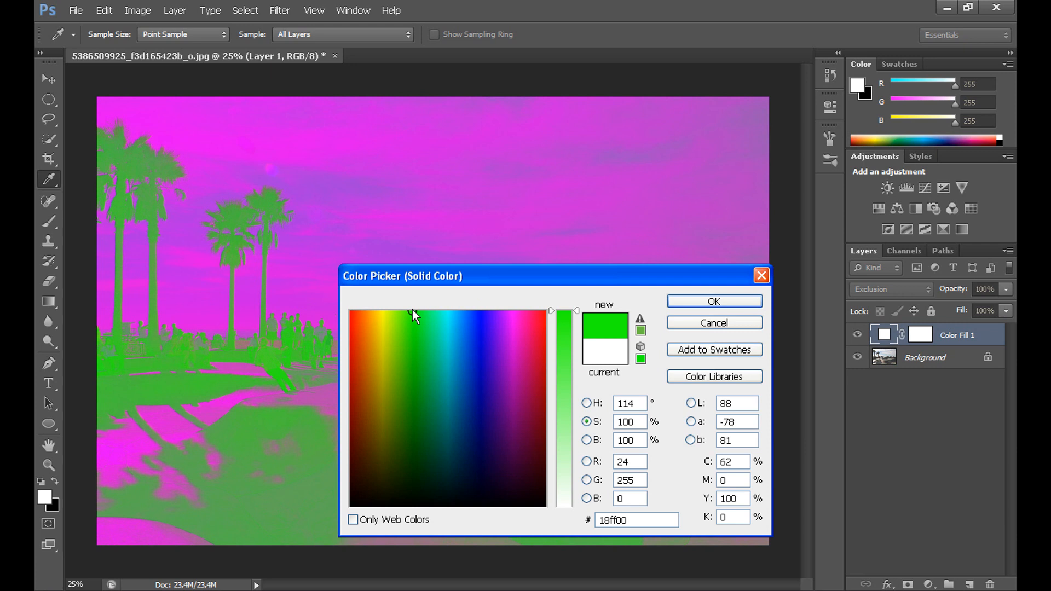
pyautogui.moveTo(459, 212)
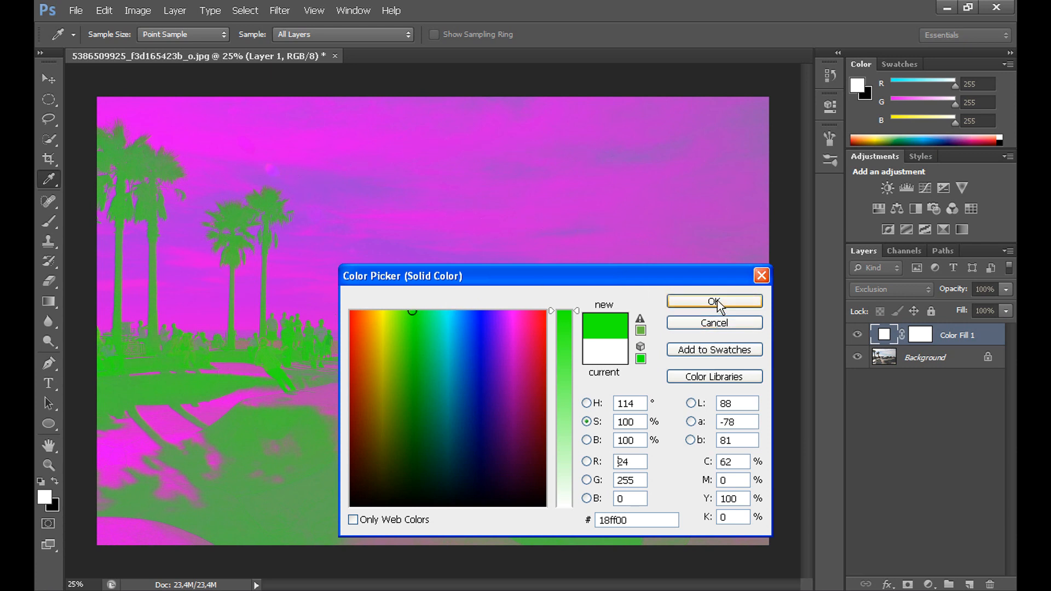
pyautogui.click(714, 301)
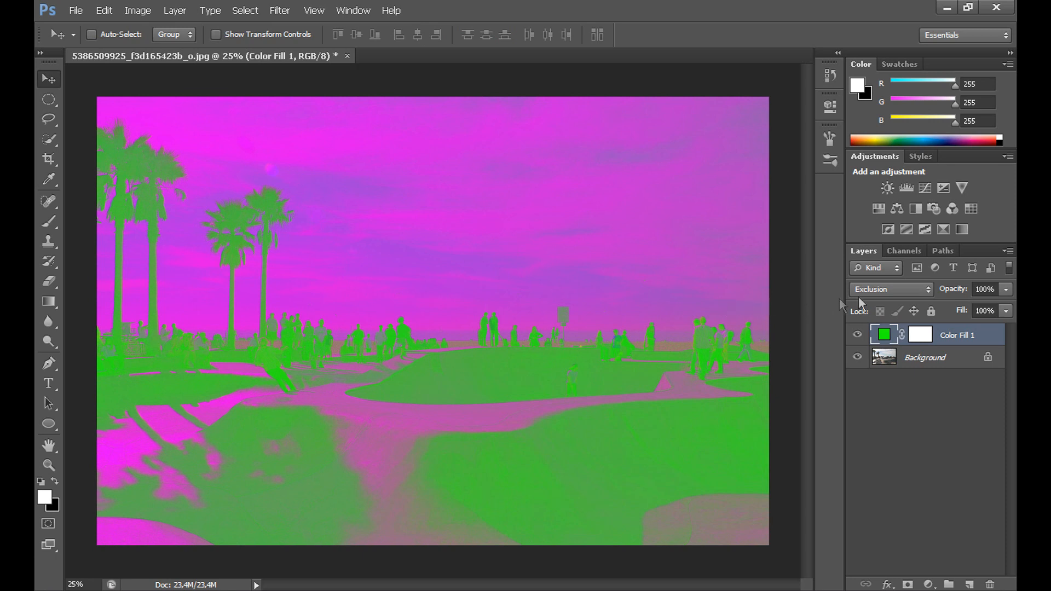
# Step: Add a Levels adjustment to brighten the photo and set the red channel's output black to 30
pyautogui.click(1005, 290)
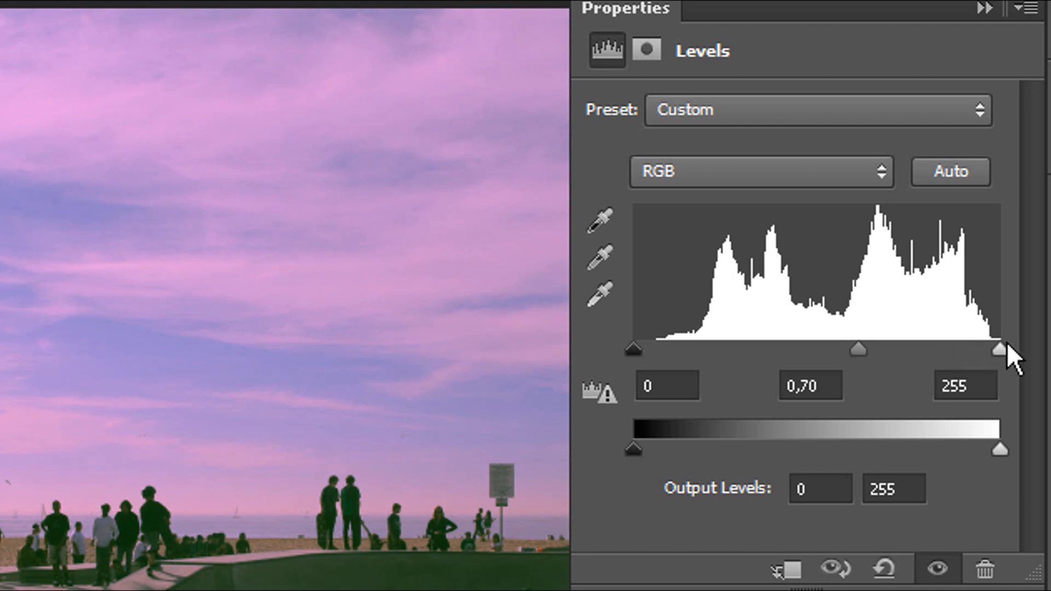
pyautogui.moveTo(1032, 352)
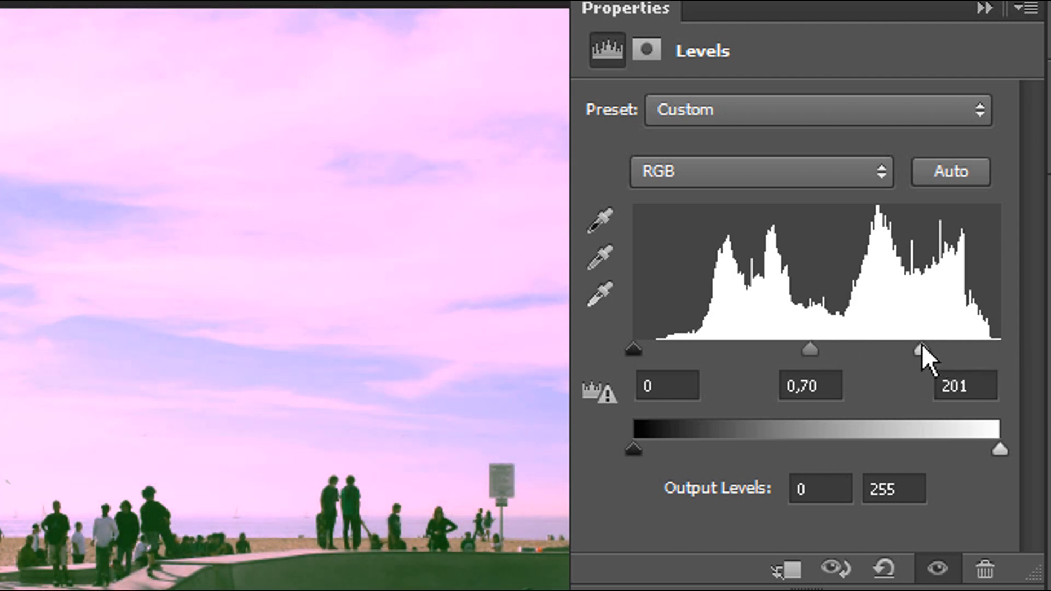
pyautogui.click(761, 172)
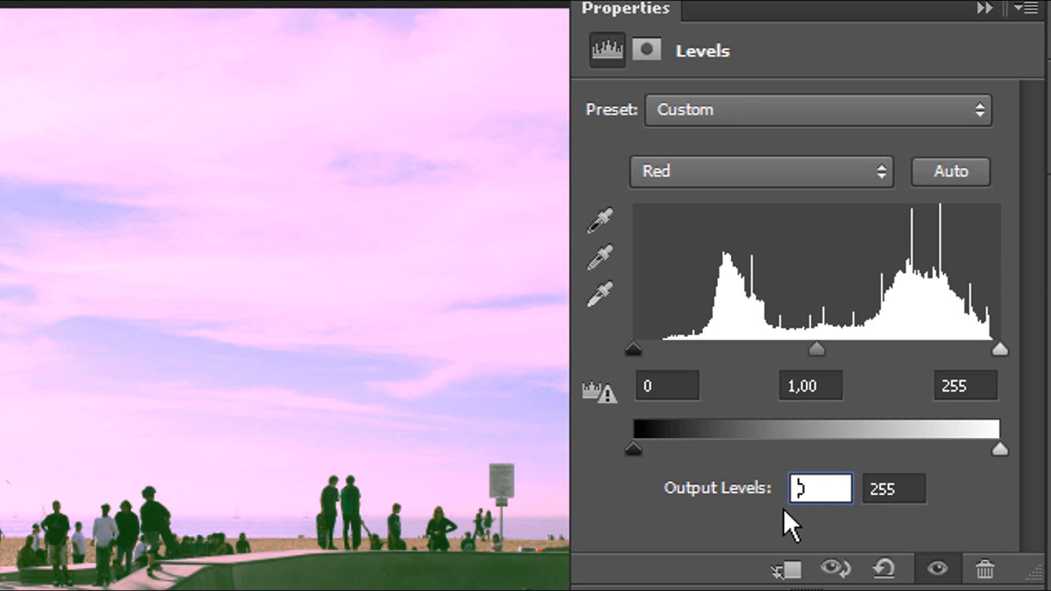
pyautogui.write('0')
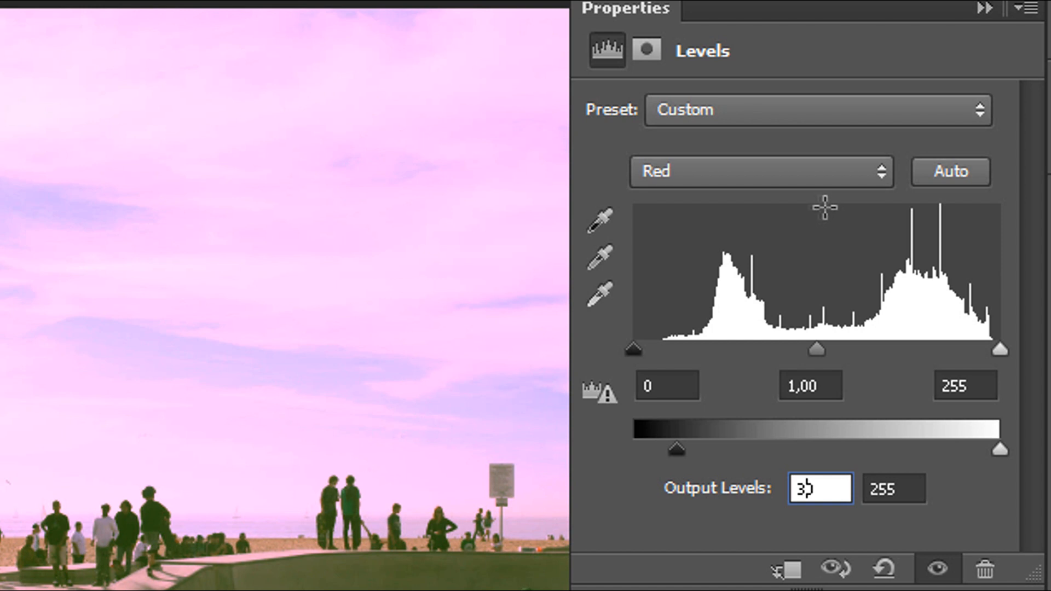
pyautogui.moveTo(771, 161)
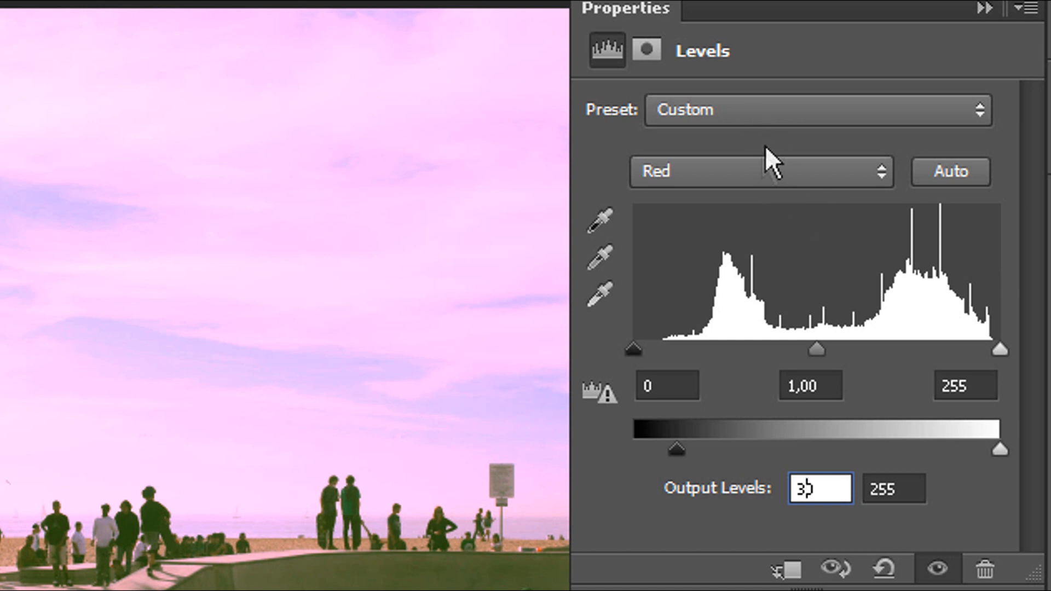
# Step: Set the Levels blue channel's output levels to 30 and 200
pyautogui.click(761, 172)
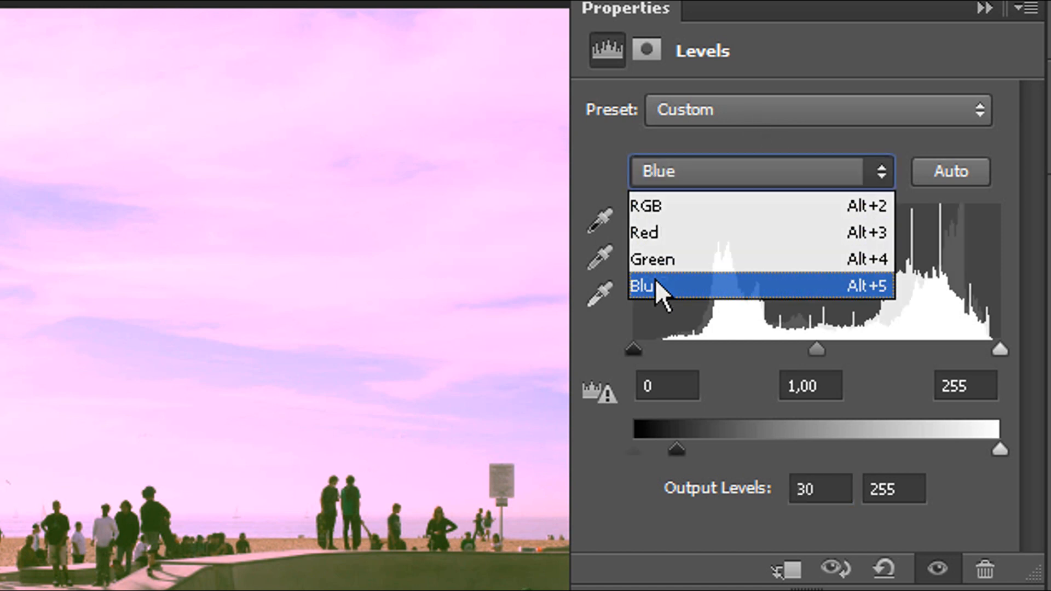
pyautogui.click(644, 286)
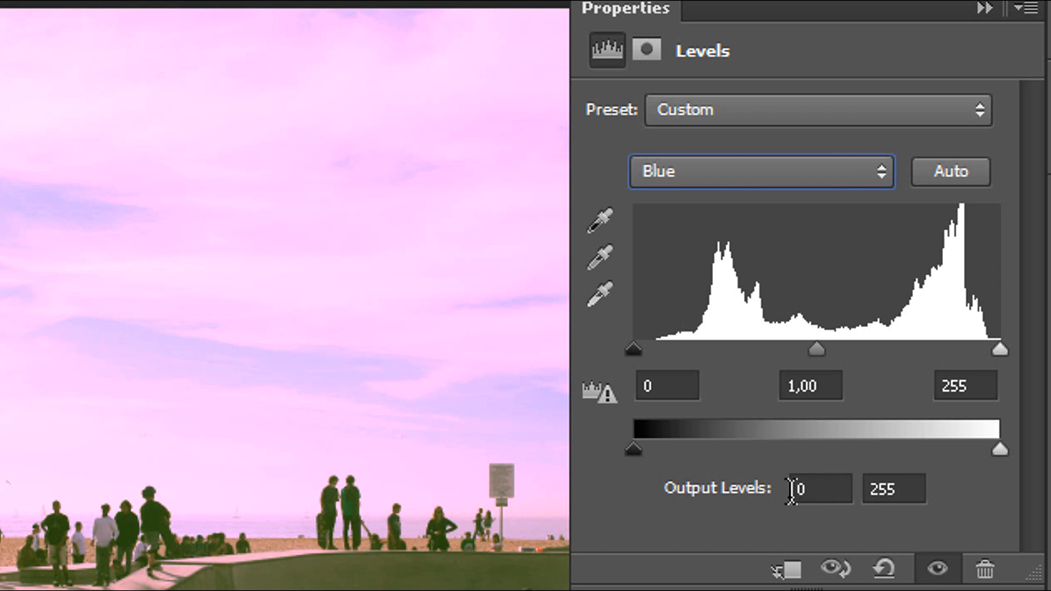
pyautogui.click(817, 488)
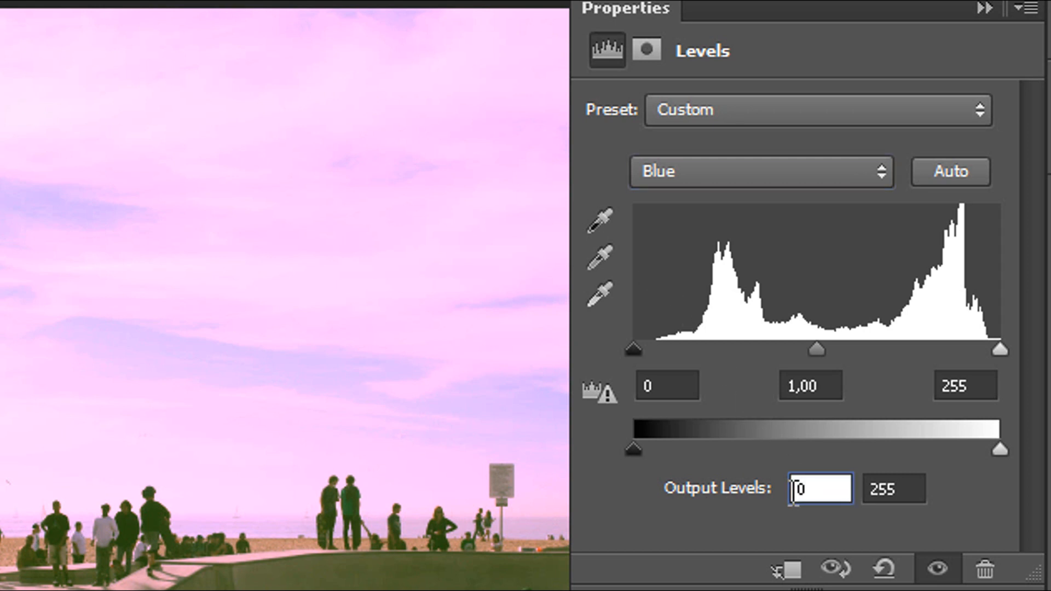
pyautogui.write('30')
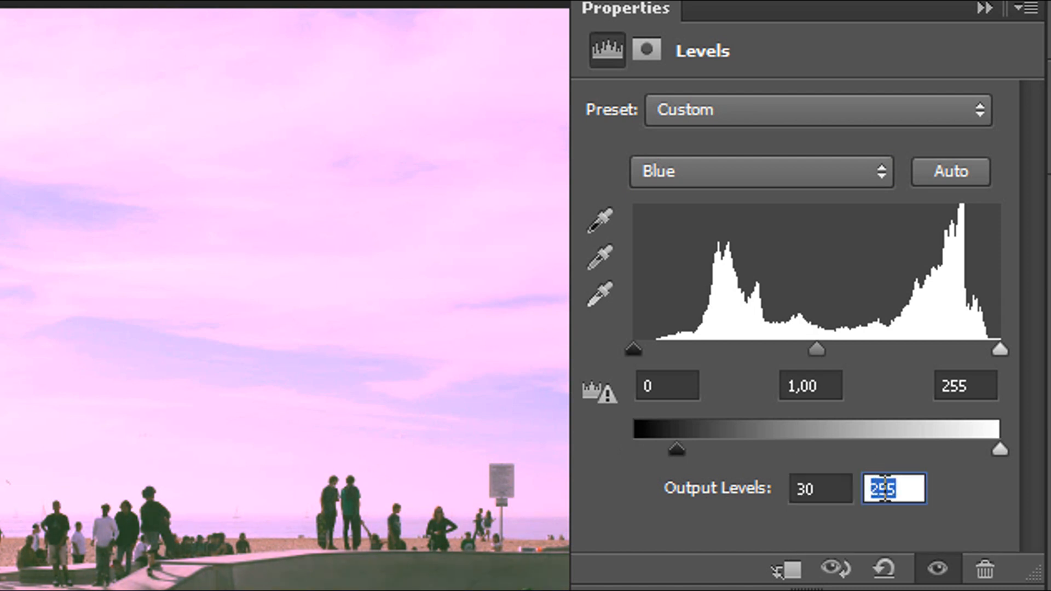
pyautogui.write('200')
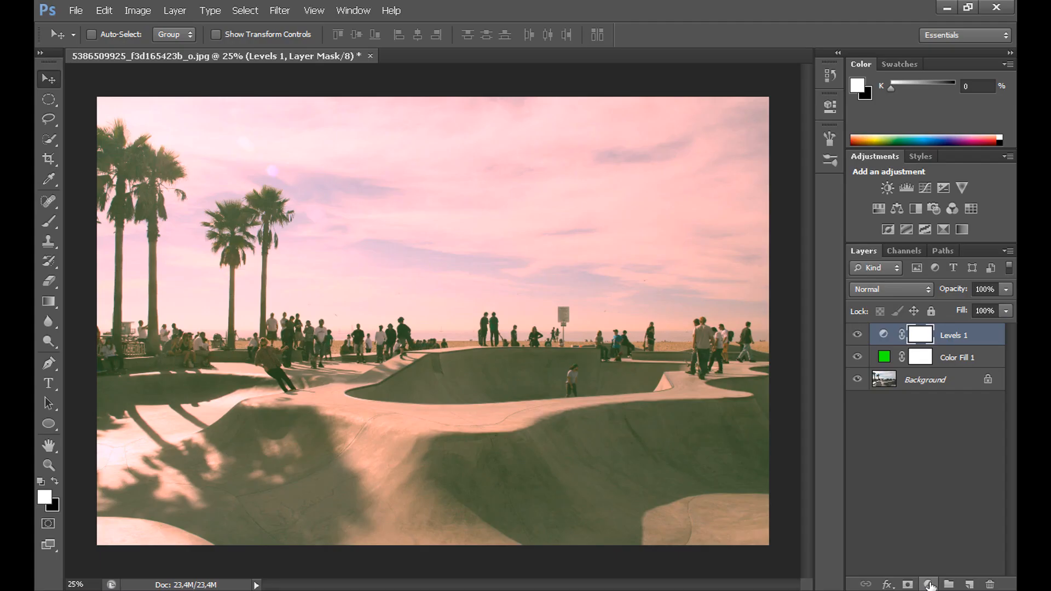
# Step: Add a Curves adjustment with an S-shaped RGB curve and collapse its Properties panel
pyautogui.click(929, 584)
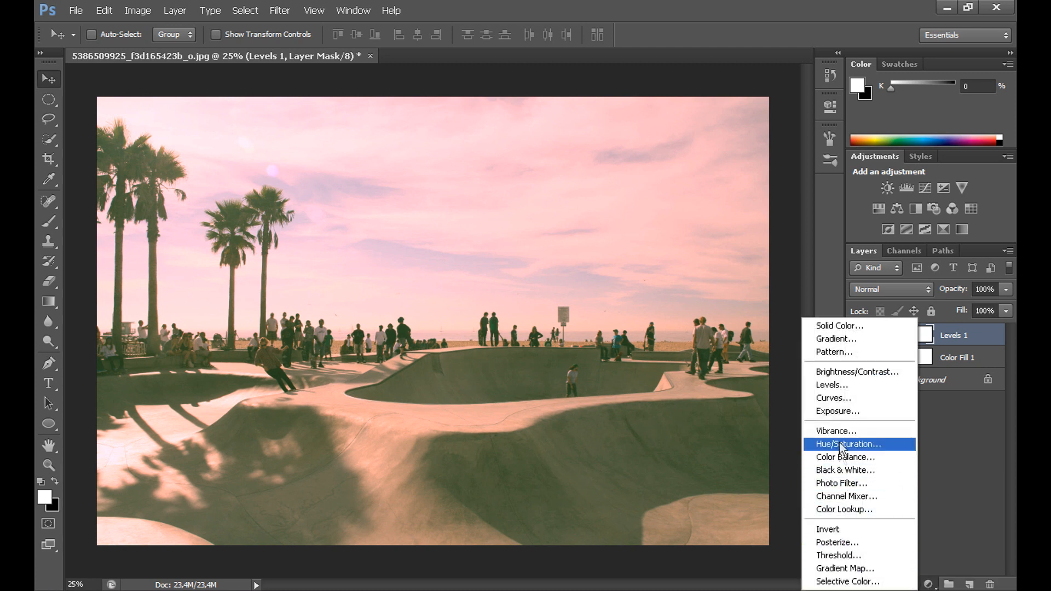
pyautogui.click(833, 398)
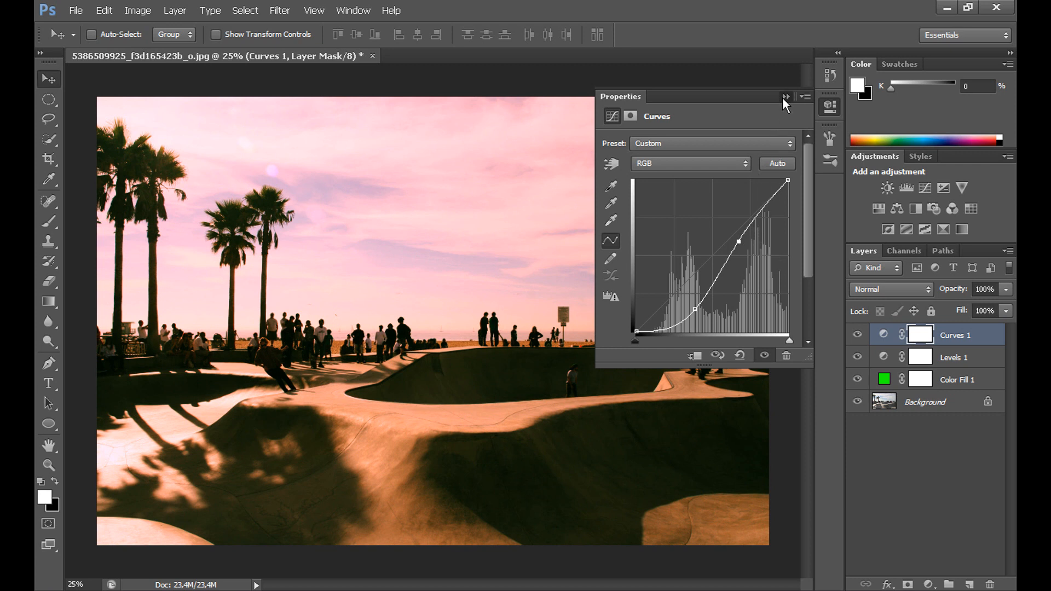
pyautogui.click(784, 97)
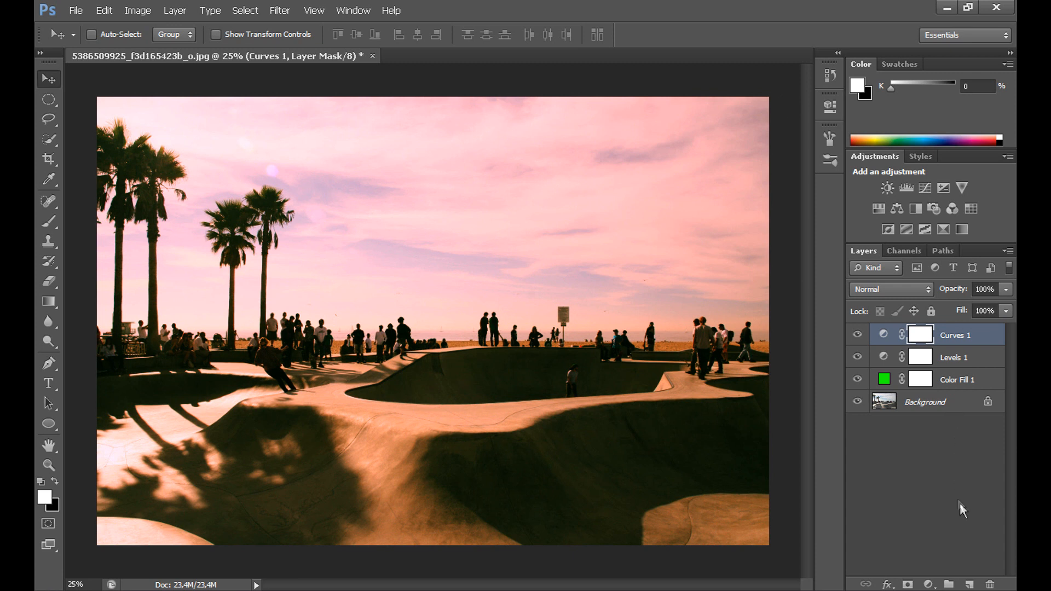
# Step: Add an empty layer above the Curves adjustment and set it to Soft Light blending
pyautogui.click(969, 585)
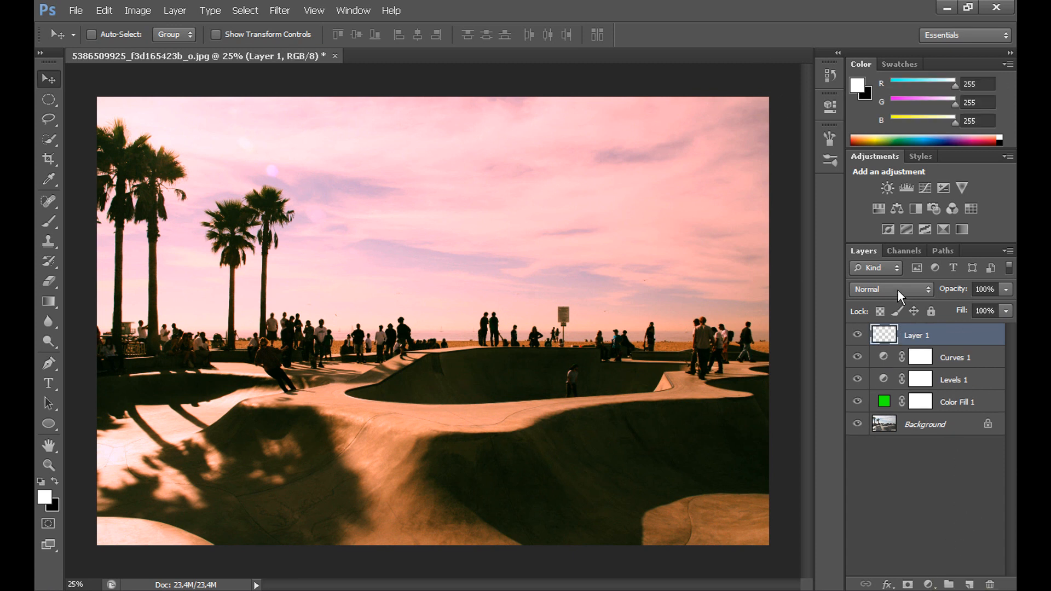
pyautogui.click(891, 289)
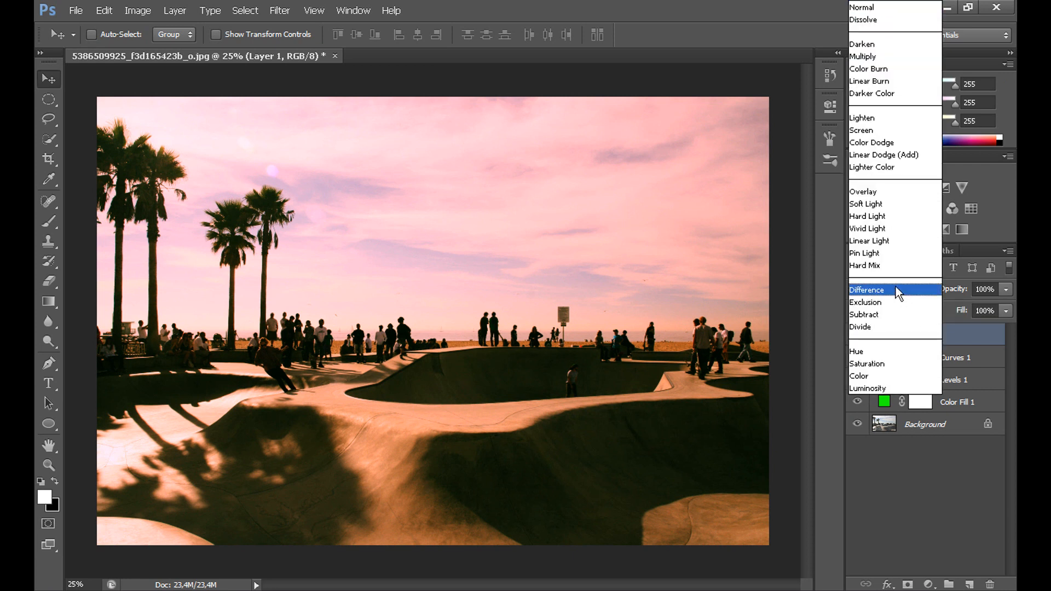
pyautogui.moveTo(895, 302)
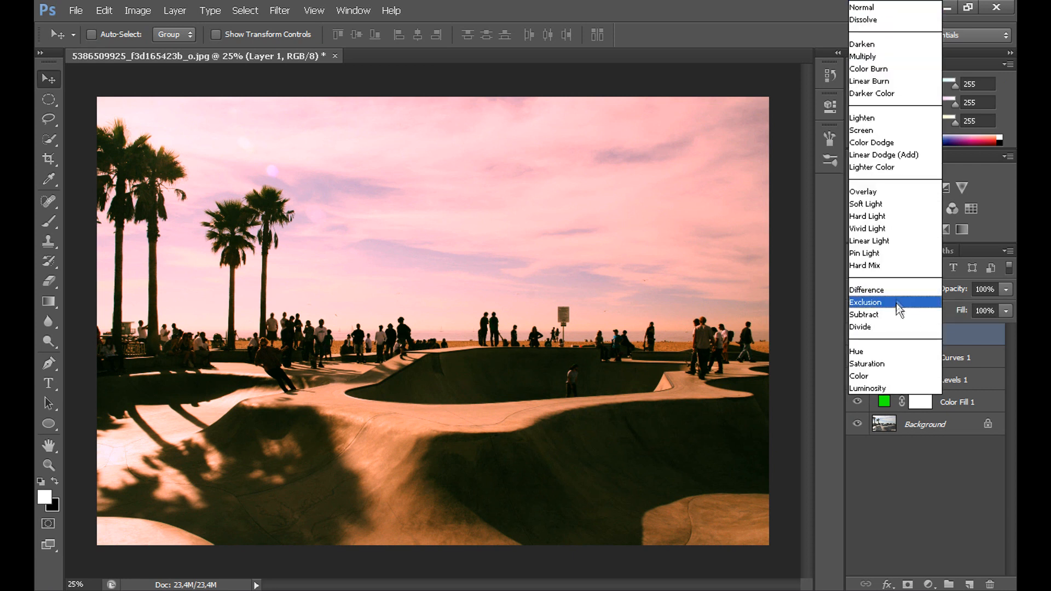
pyautogui.click(866, 203)
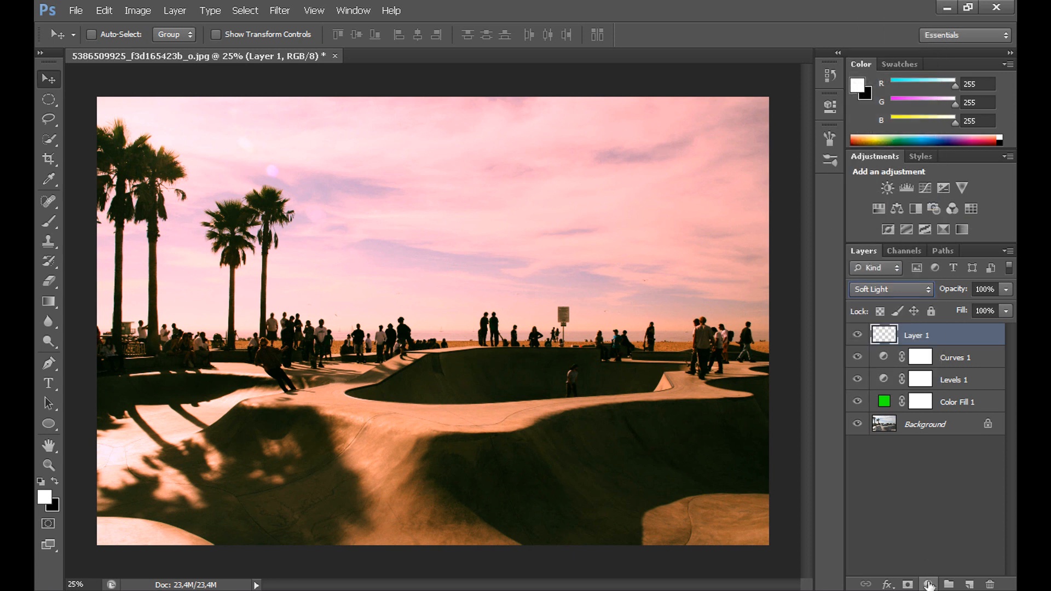
# Step: Create a Solid Color fill layer and pick dark olive brown #4e4900 in the Color Picker
pyautogui.click(929, 584)
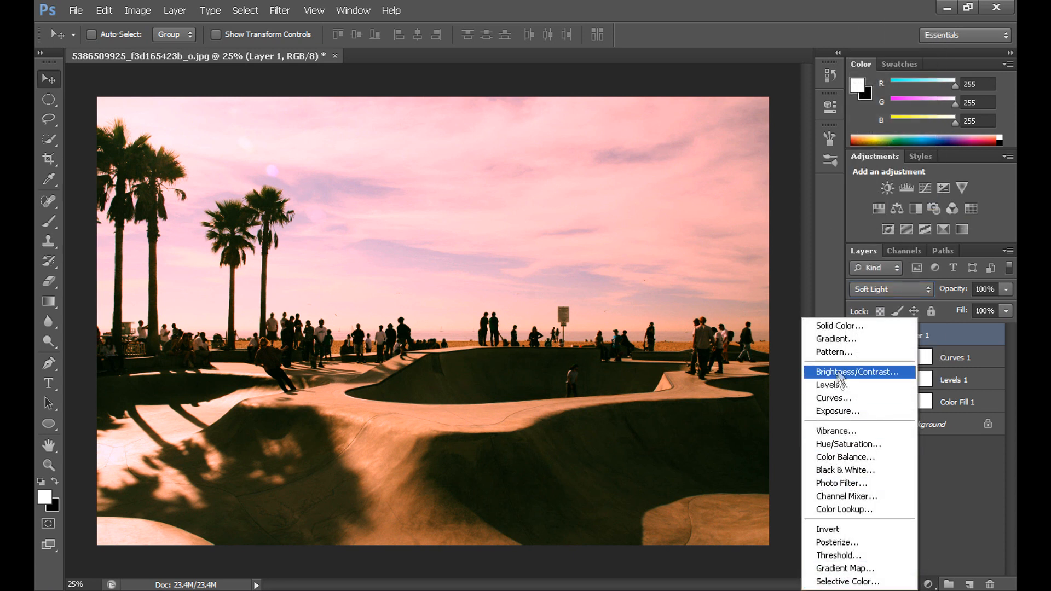
pyautogui.click(837, 326)
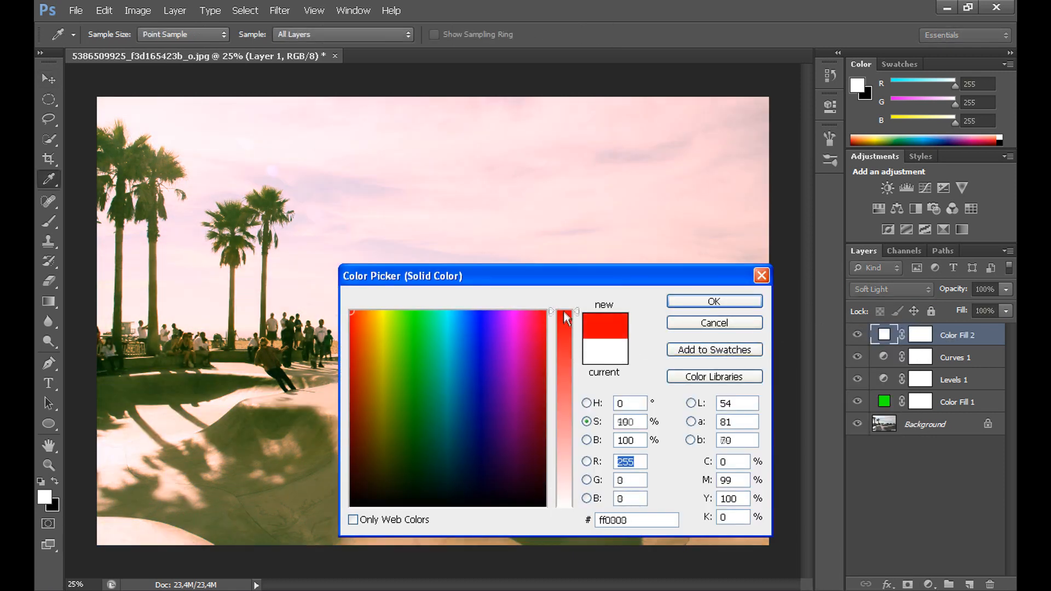
pyautogui.click(383, 424)
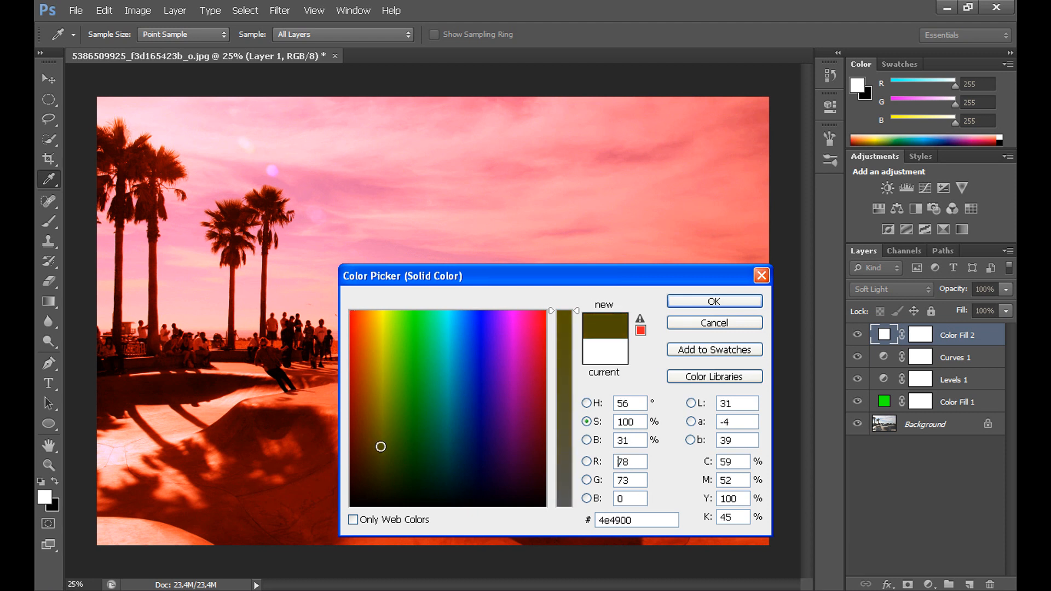
pyautogui.tripleClick(628, 461)
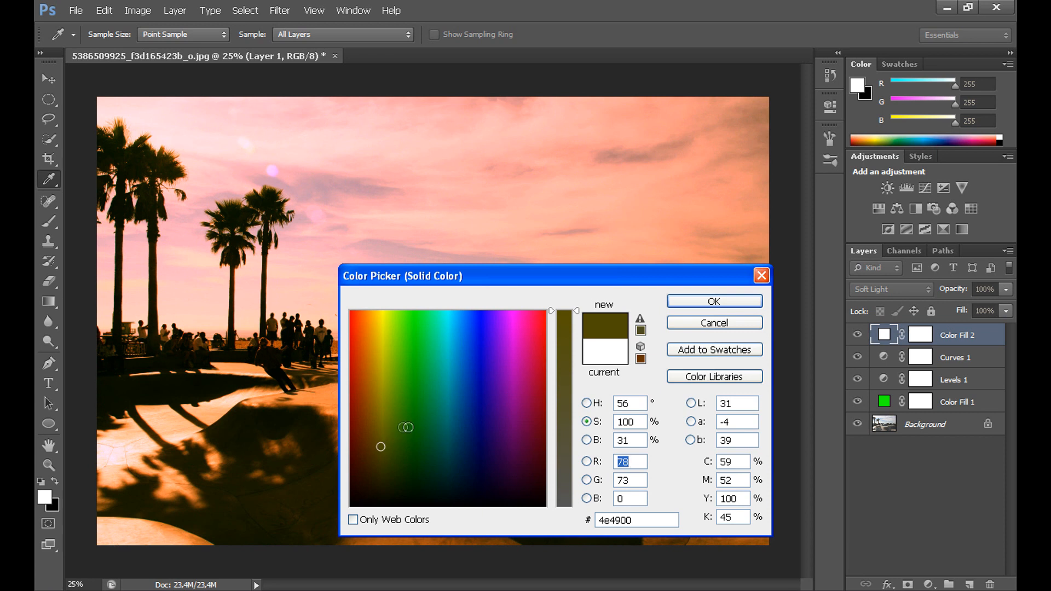
pyautogui.moveTo(714, 302)
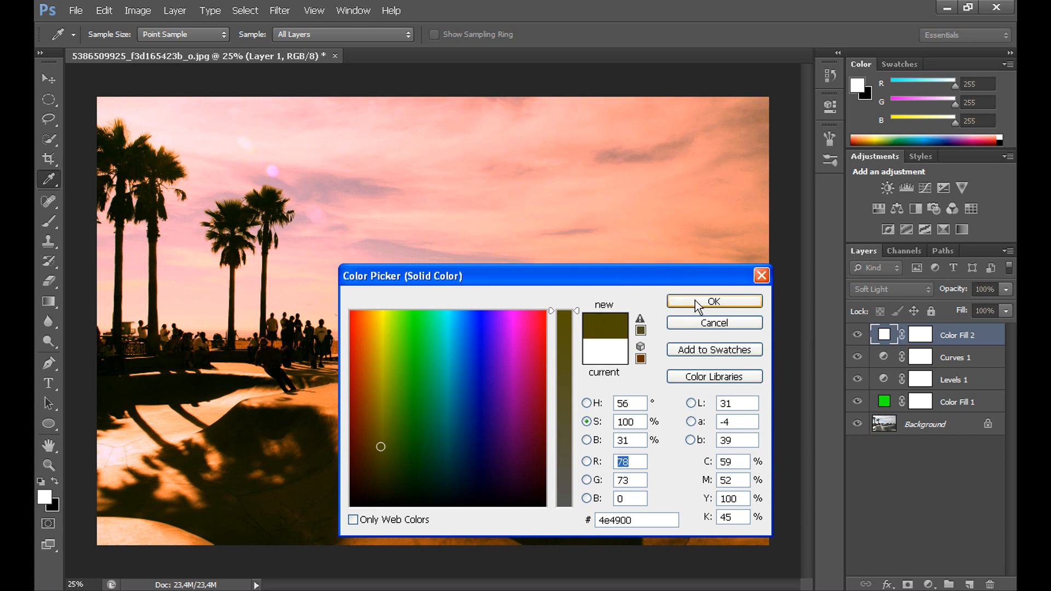
# Step: Confirm the dark olive #4e4900 fill colour, warming the photo to golden orange
pyautogui.click(714, 301)
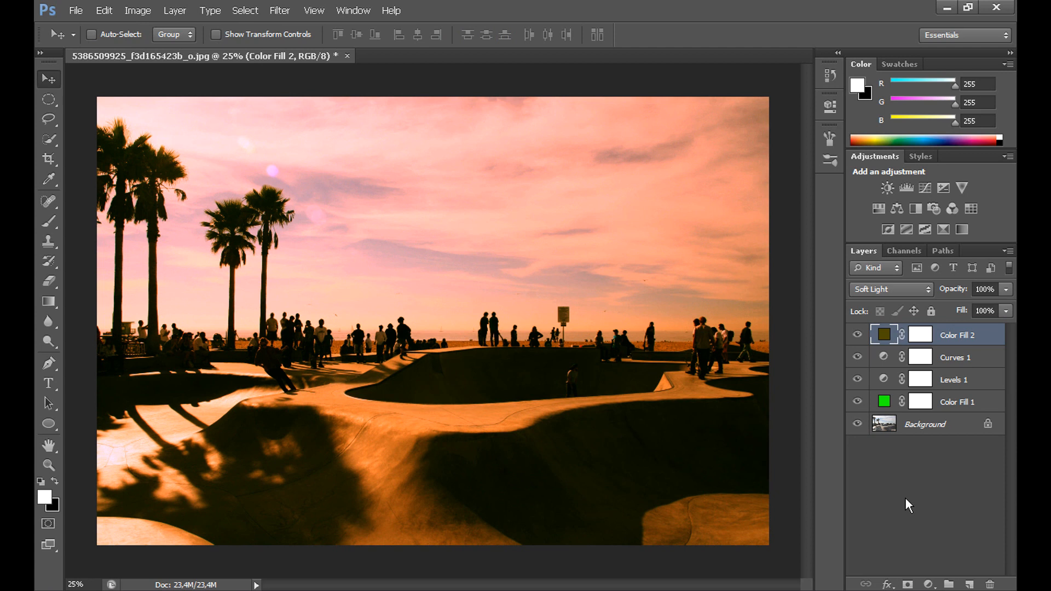
pyautogui.moveTo(925, 502)
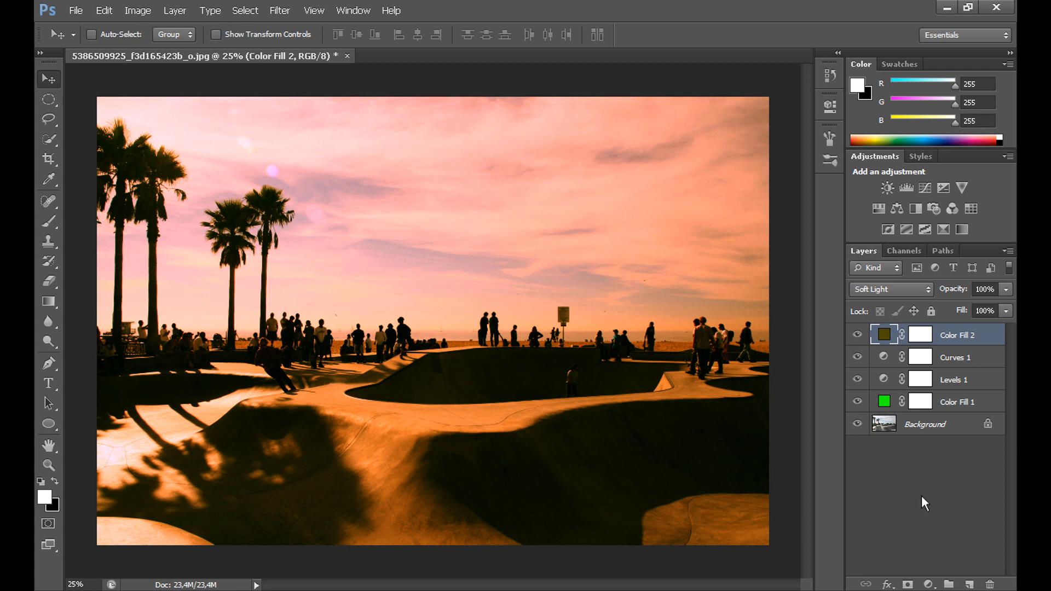